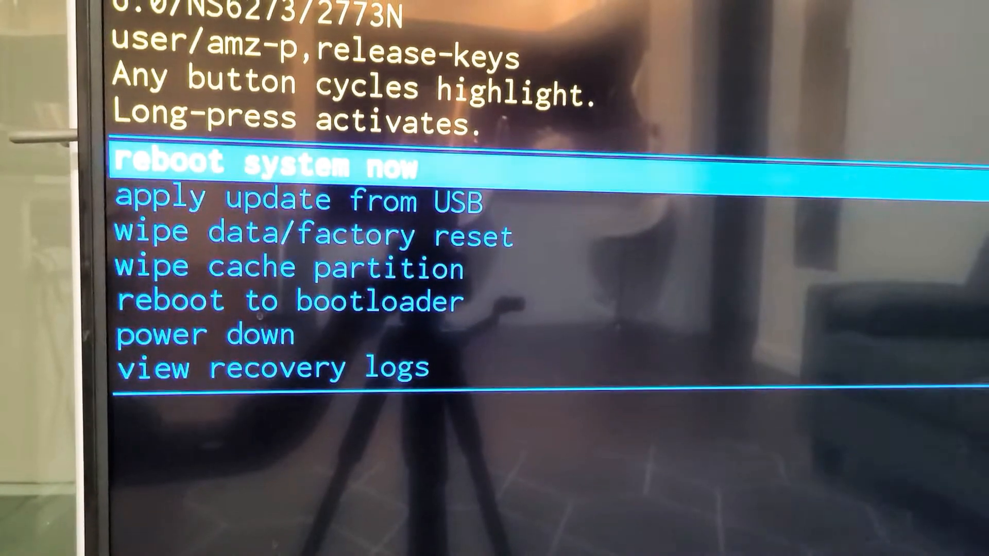
Step: Move the Android Recovery highlight down to 'apply update from USB'
{"action": "key", "text": "Down"}
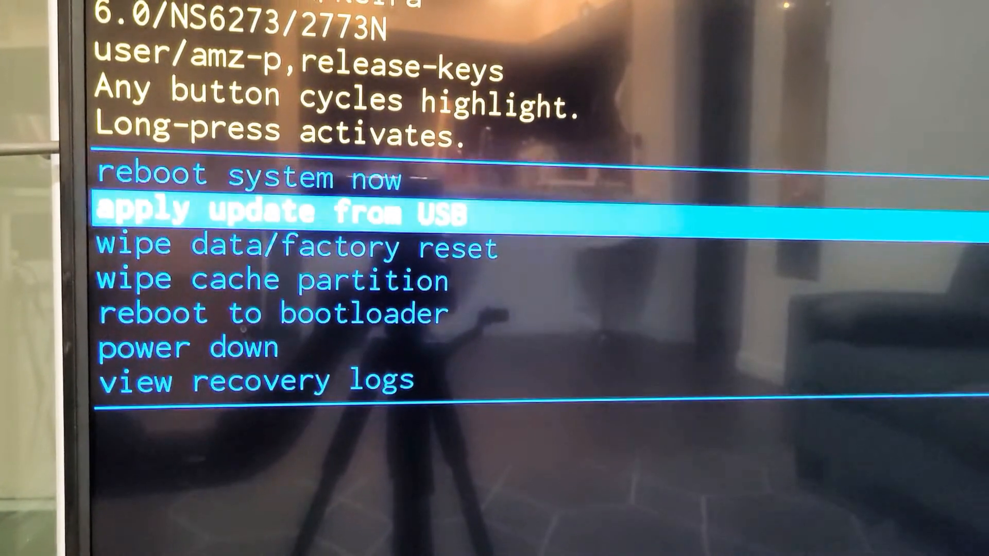